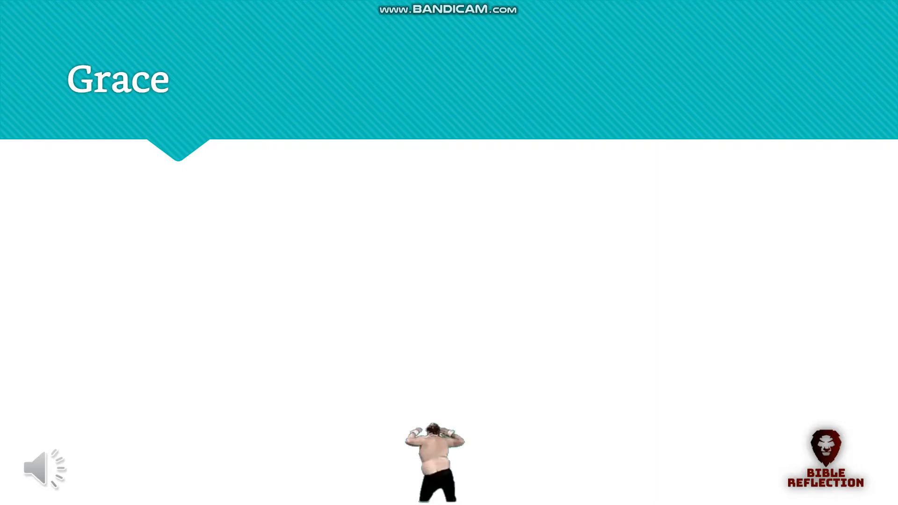
text(liao)
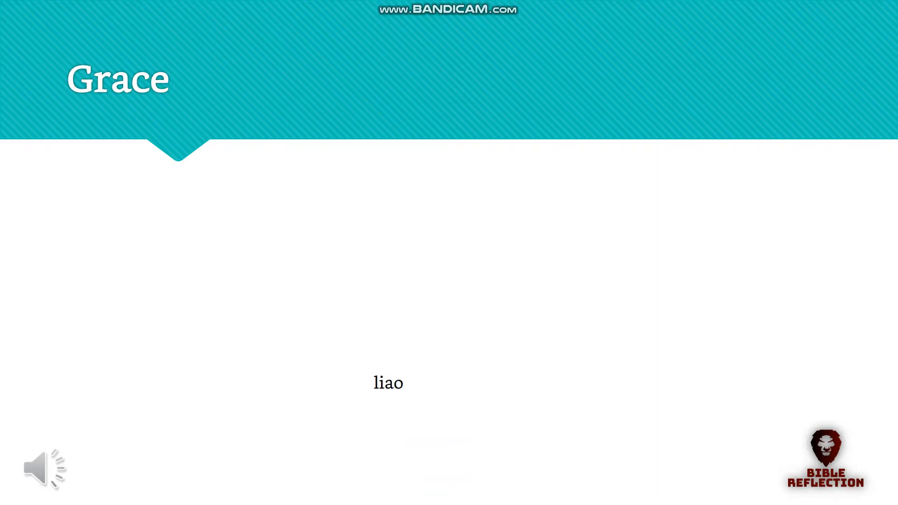